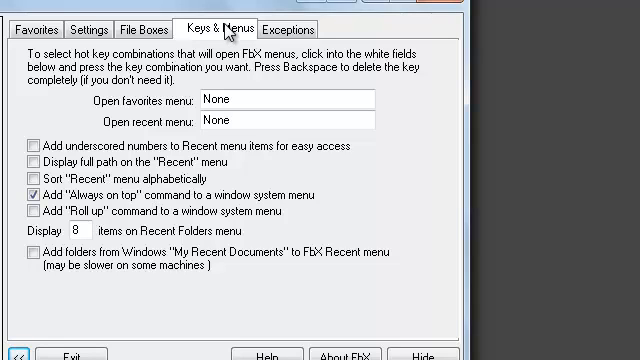
pyautogui.moveTo(228, 30)
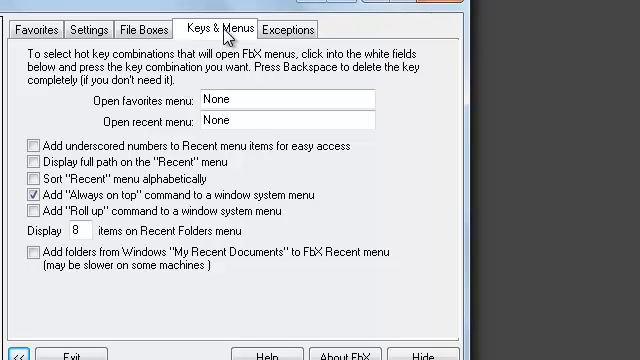